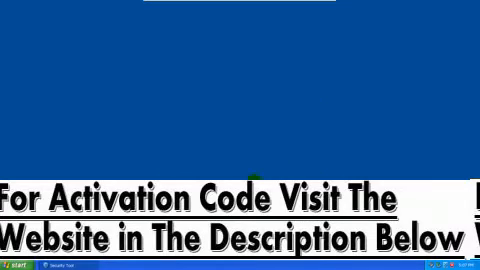
- Dismiss the Security Tool alert to bring up its 'Continue unprotected' confirmation
left_click(15, 263)
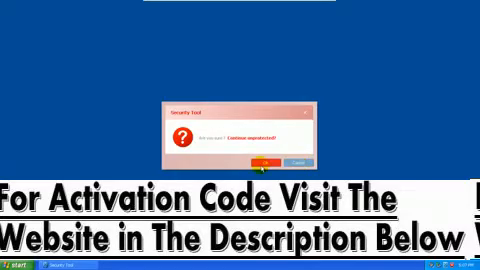
- Confirm continuing unprotected, then open All Users to reach the 61164927 folder
left_click(20, 263)
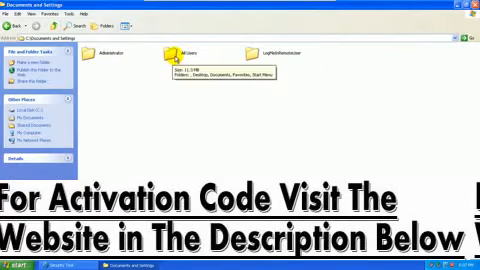
double_click(172, 51)
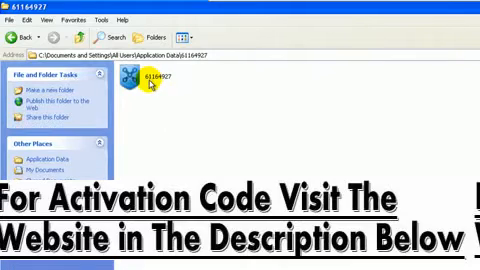
right_click(150, 80)
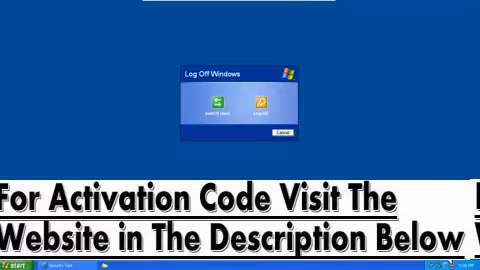
mouse_move(268, 100)
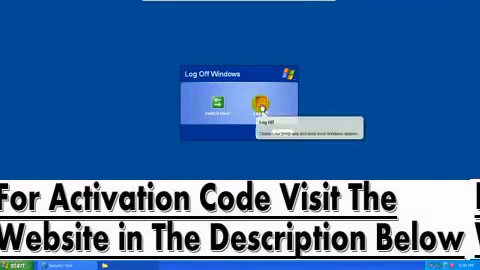
- Log off Windows and log back on to a desktop without Security Tool
left_click(272, 104)
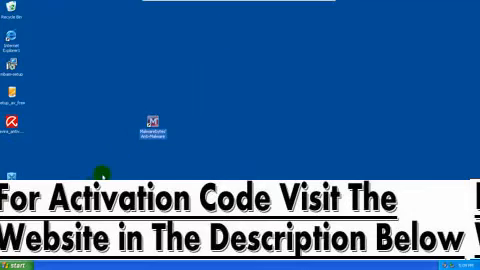
mouse_move(166, 87)
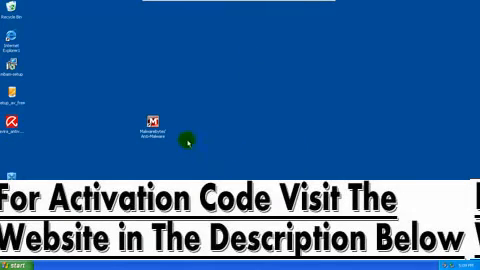
- Launch Malwarebytes' Anti-Malware from its desktop icon to scan and remove detections
double_click(149, 112)
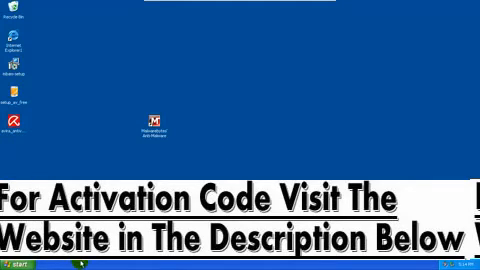
- Open Internet Explorer on Google and type 'avg' into the search box
left_click(20, 262)
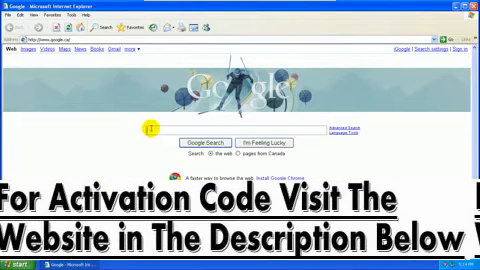
type("avg")
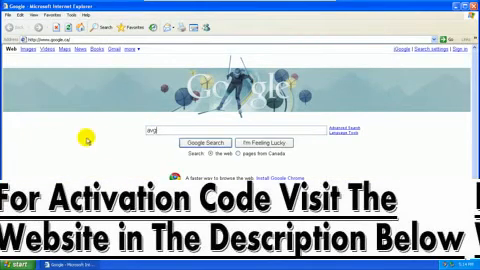